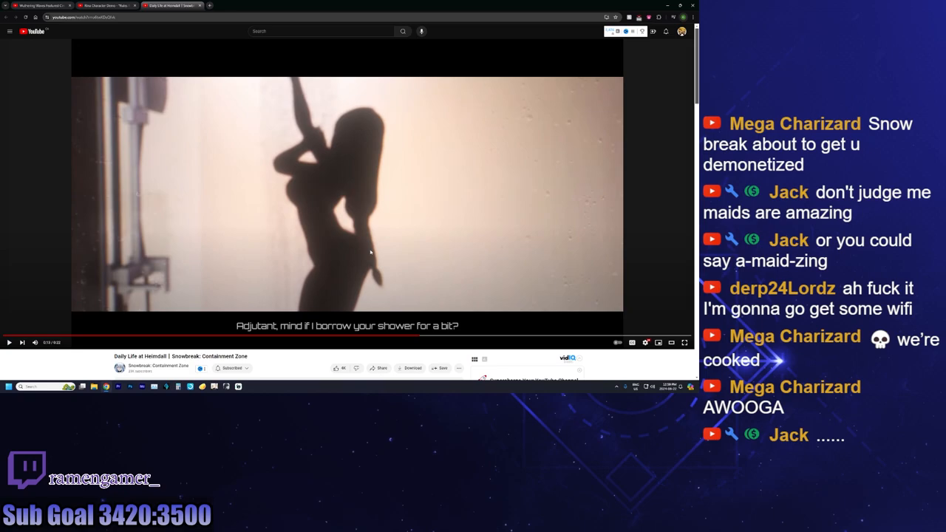
{"action": "mouse_move", "coordinate": [409, 244]}
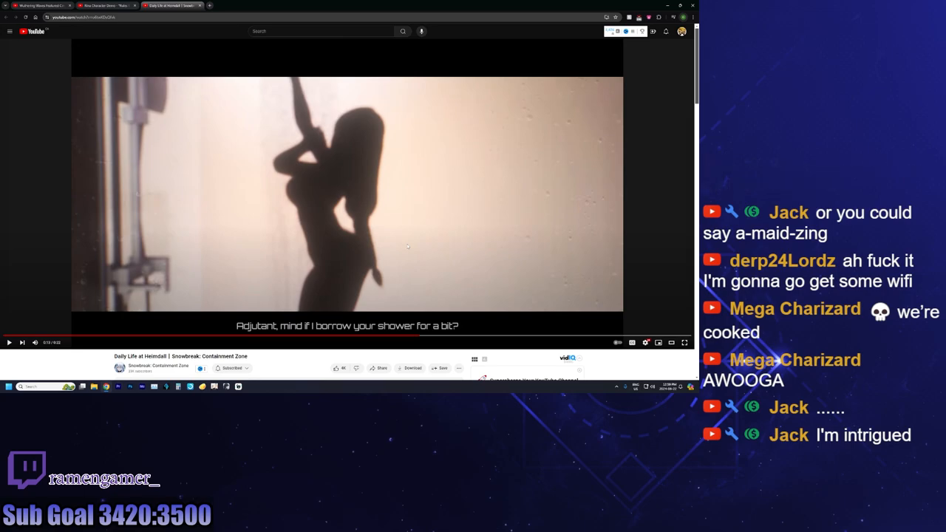
{"action": "mouse_move", "coordinate": [237, 214]}
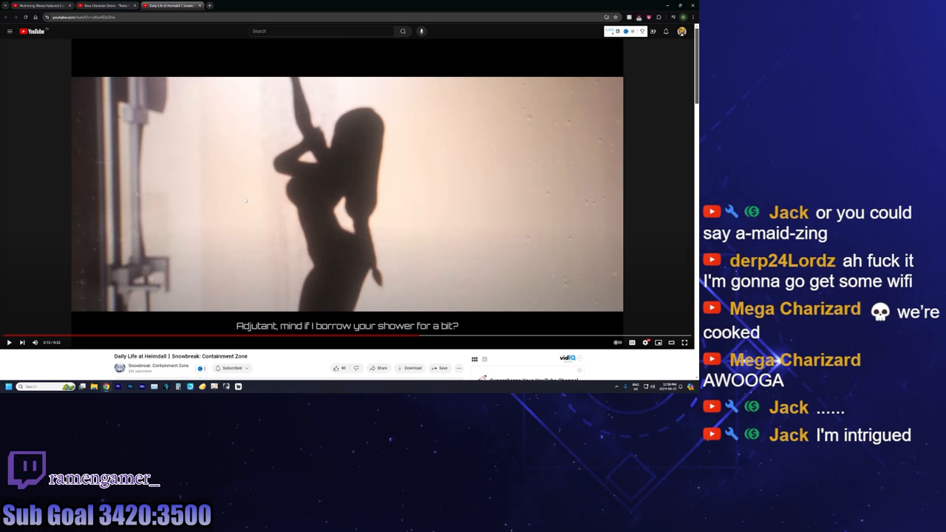
{"action": "mouse_move", "coordinate": [312, 189]}
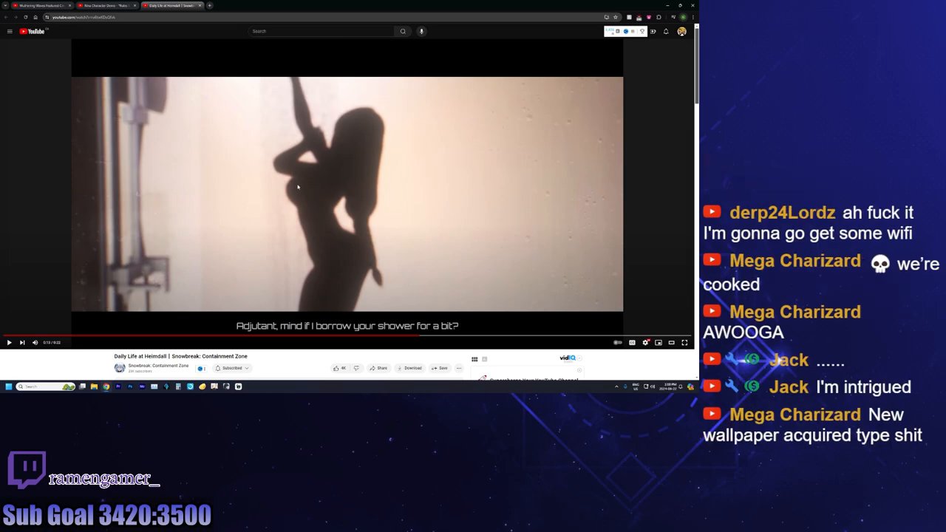
{"action": "scroll", "scroll_direction": "down", "scroll_amount": 3}
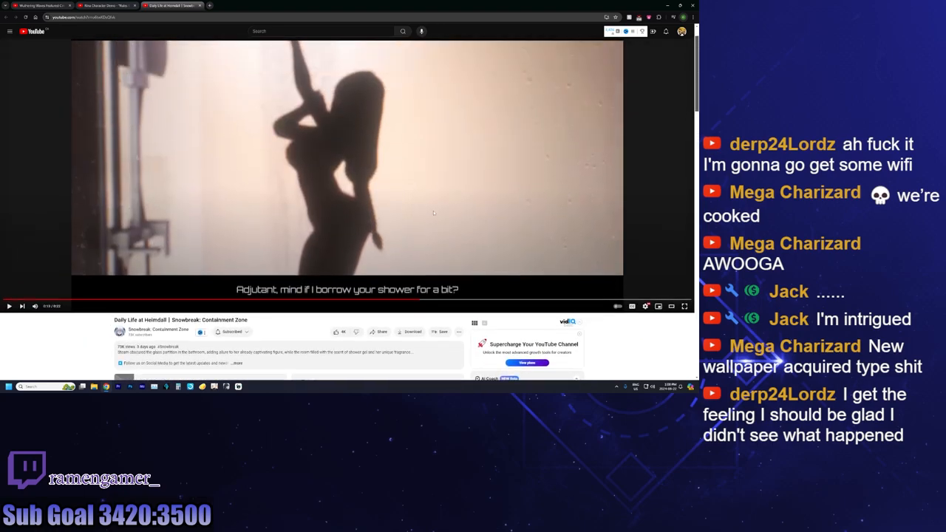
{"action": "scroll", "scroll_direction": "down", "scroll_amount": 3}
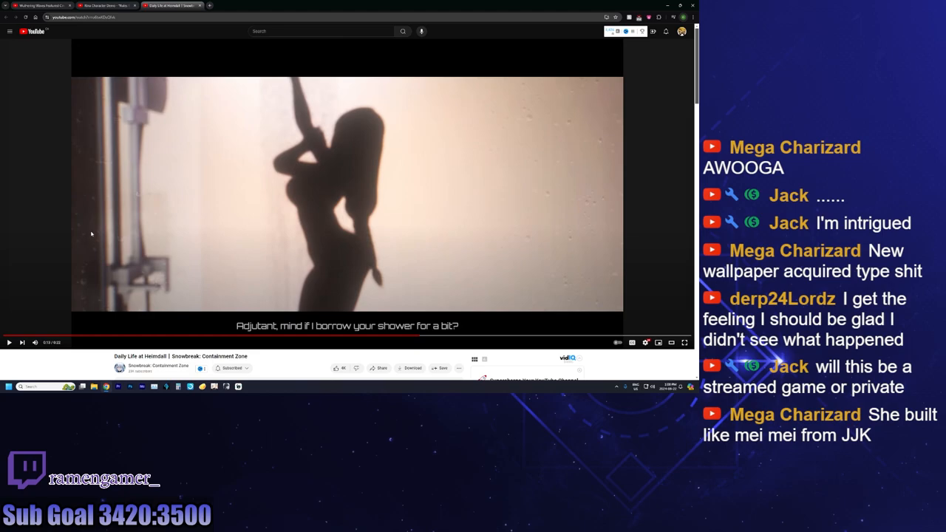
{"action": "mouse_move", "coordinate": [137, 125]}
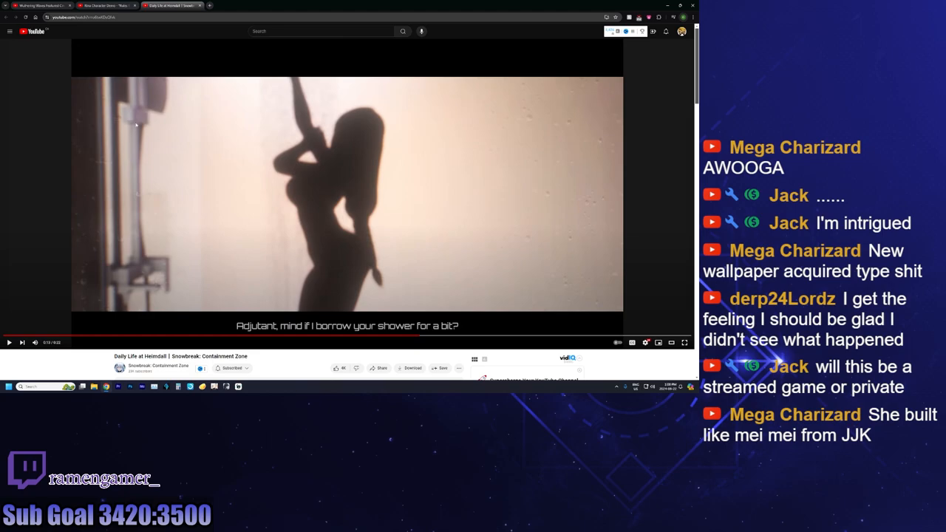
{"action": "mouse_move", "coordinate": [138, 111]}
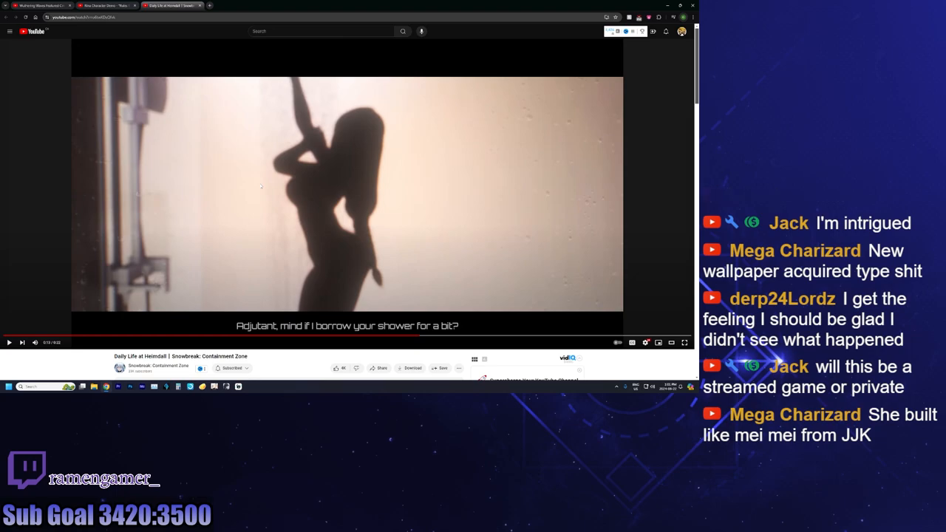
{"action": "mouse_move", "coordinate": [381, 106]}
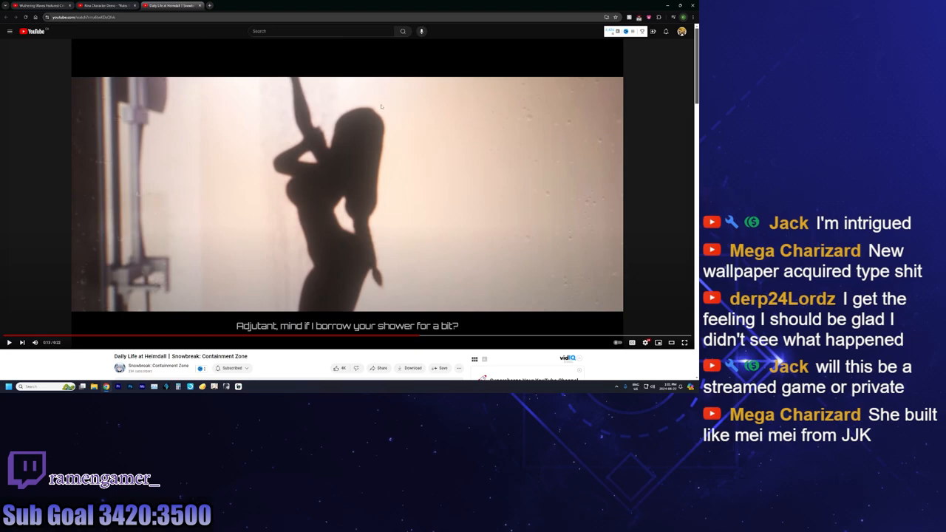
{"action": "mouse_move", "coordinate": [397, 157]}
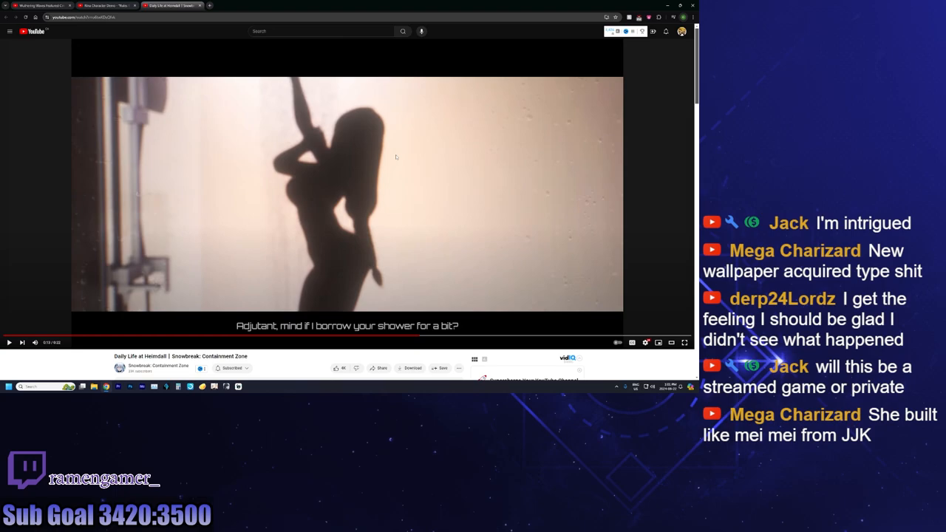